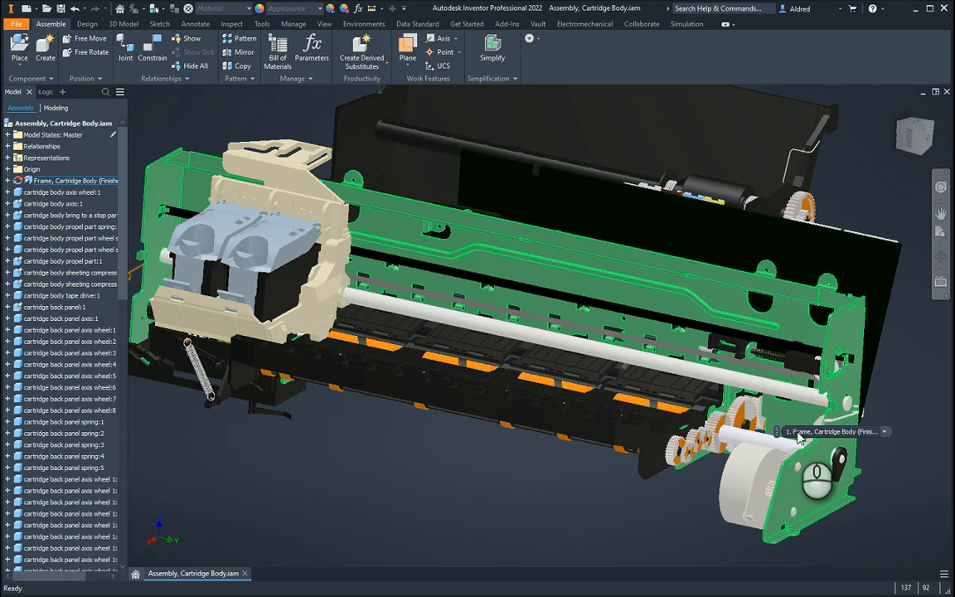
mouse_move(555, 272)
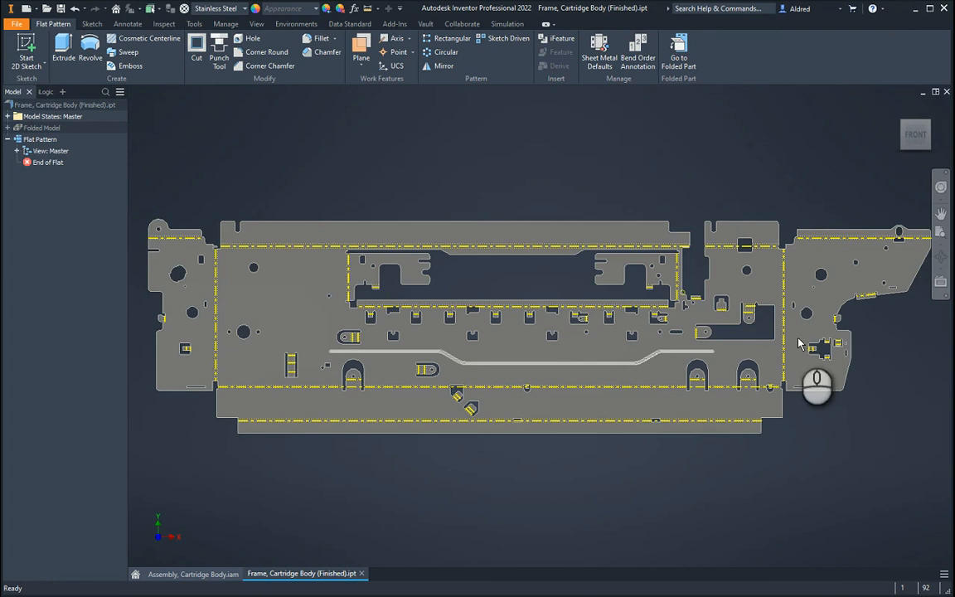
Save a copy of the Flat Pattern as a DXF file, declining the Vault login.
left_click(39, 140)
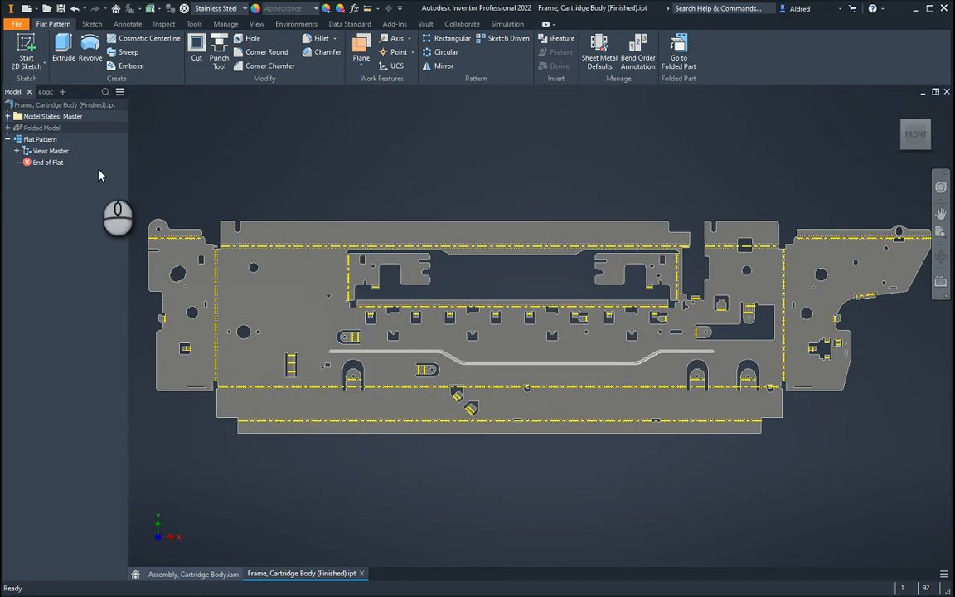
right_click(39, 139)
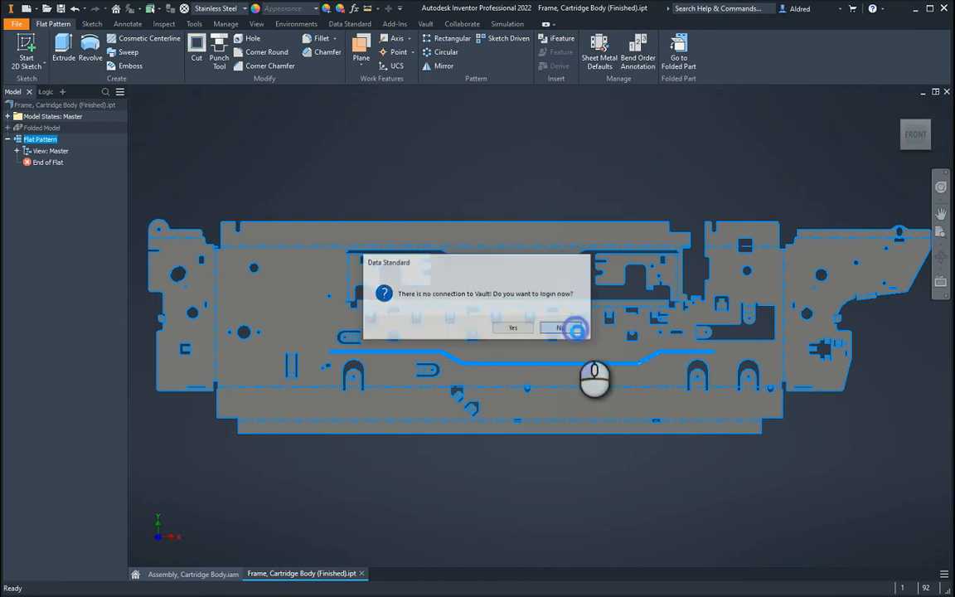
left_click(560, 328)
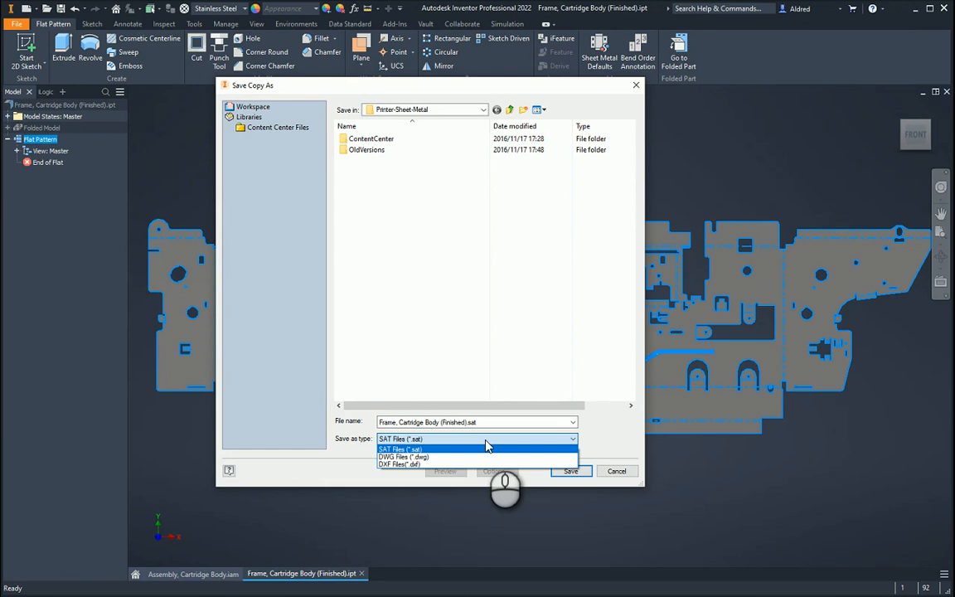
left_click(398, 464)
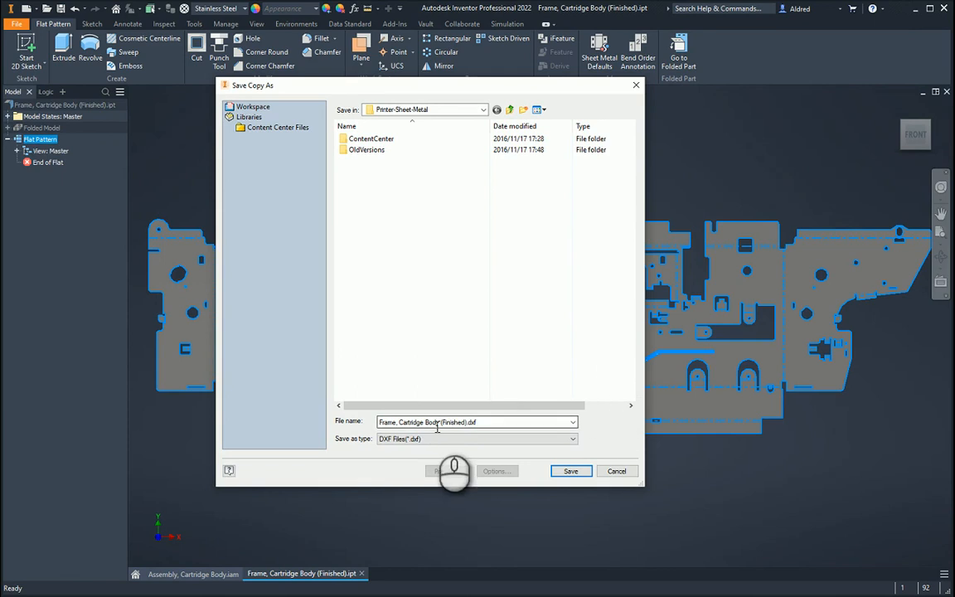
left_click(570, 471)
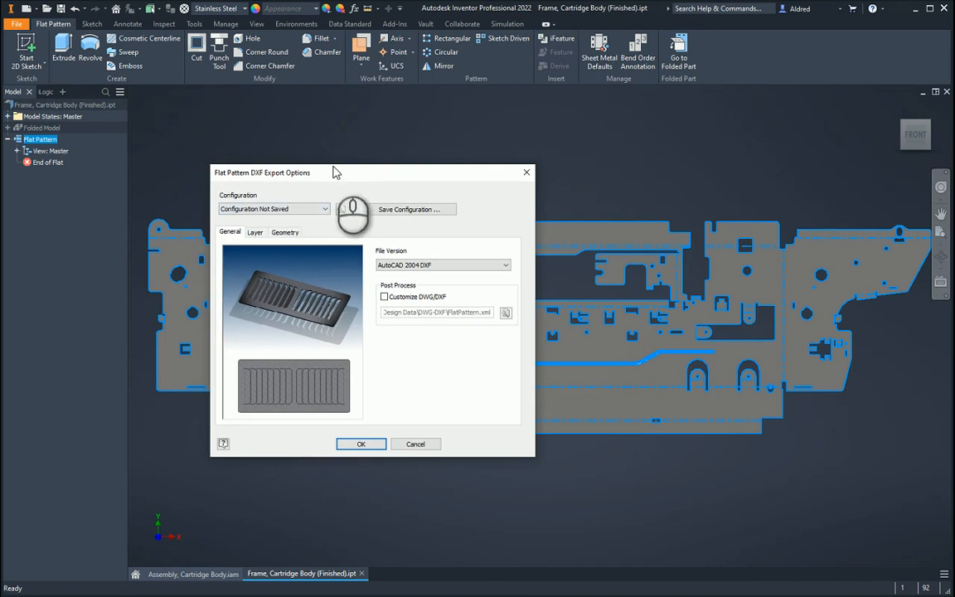
Review the Layer settings in the Flat Pattern DXF Export Options.
left_click(256, 232)
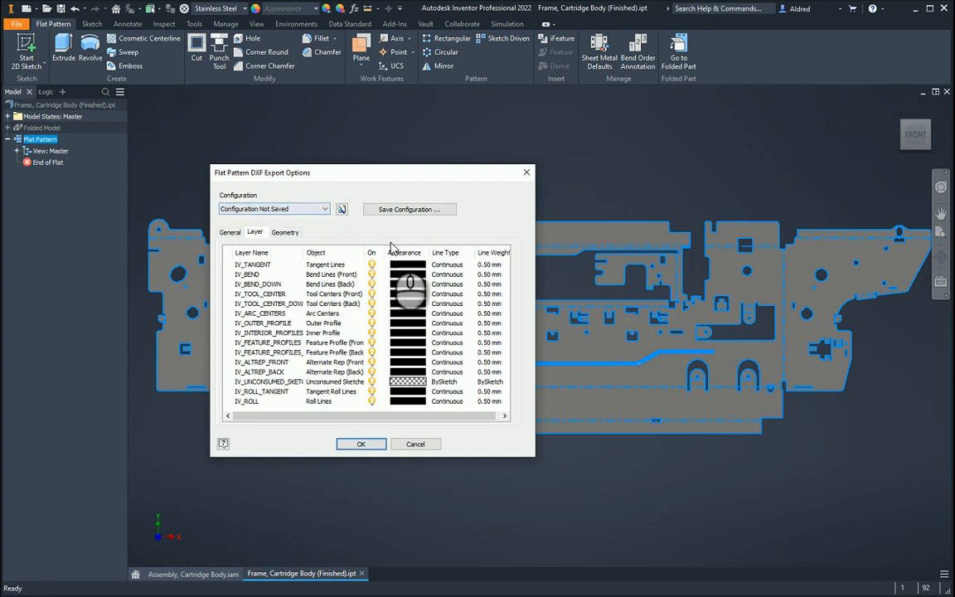
Enable Merge Profiles into Polyline, choose a DXF file version and confirm the export.
left_click(285, 232)
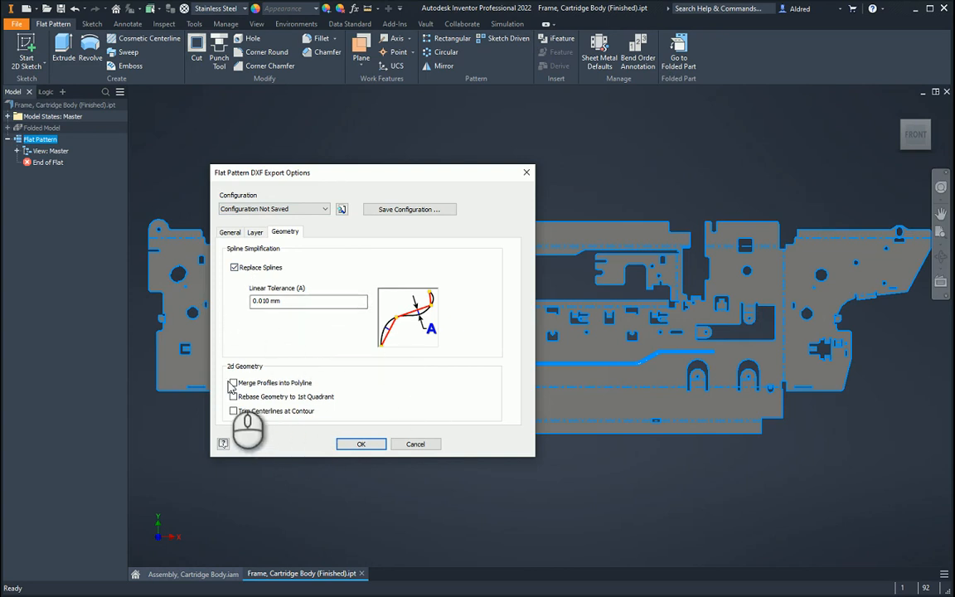
left_click(232, 381)
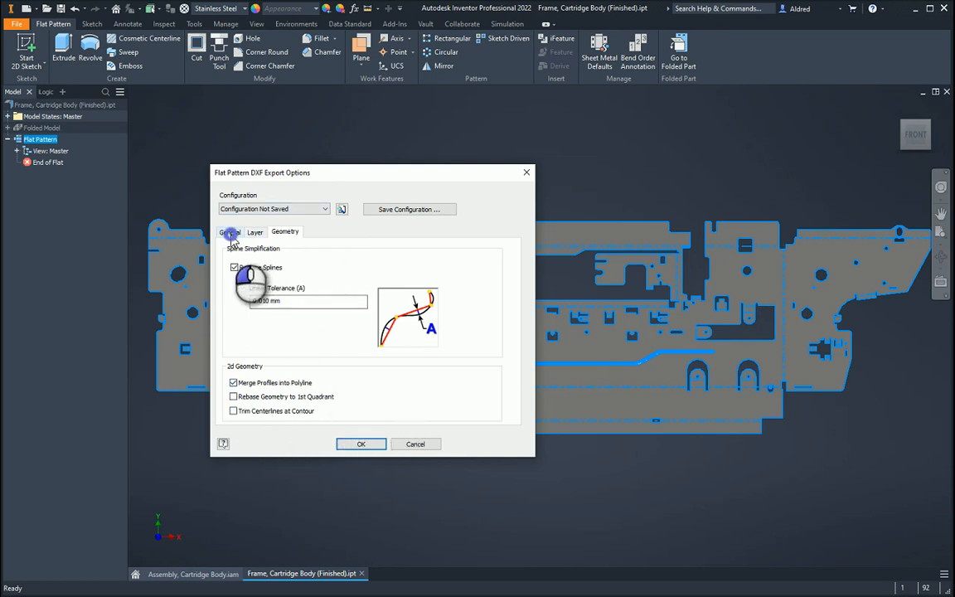
left_click(228, 232)
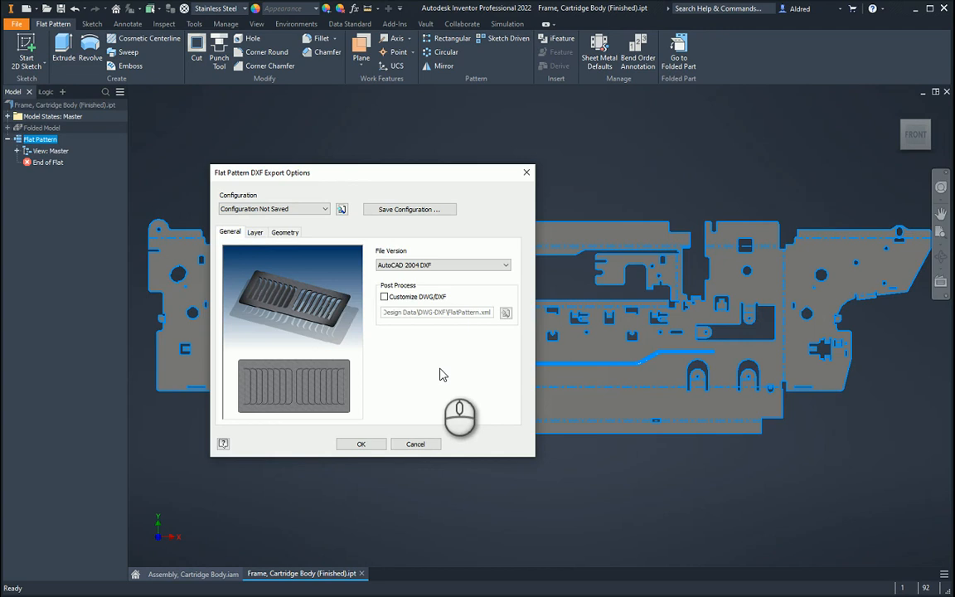
left_click(504, 266)
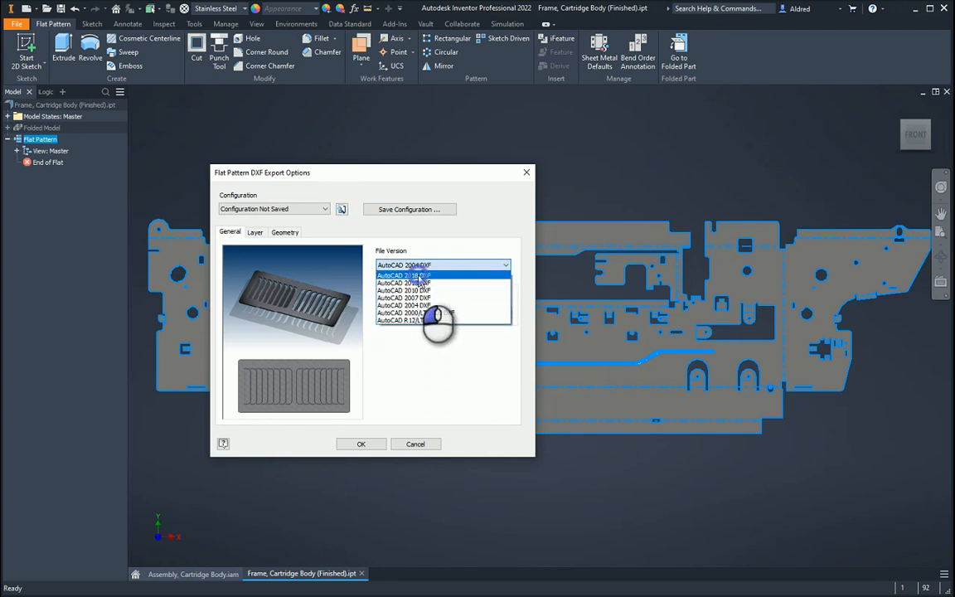
left_click(405, 275)
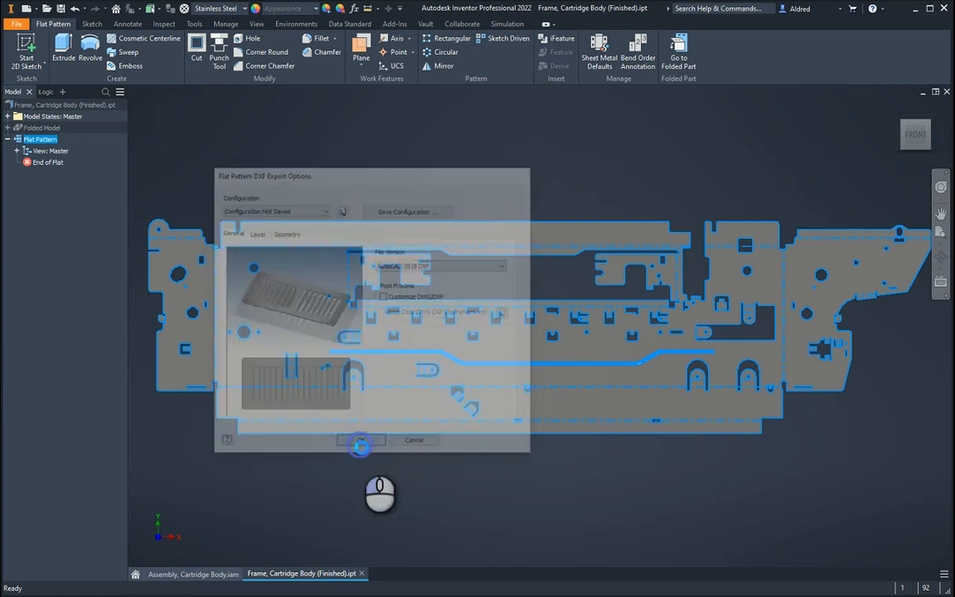
left_click(362, 439)
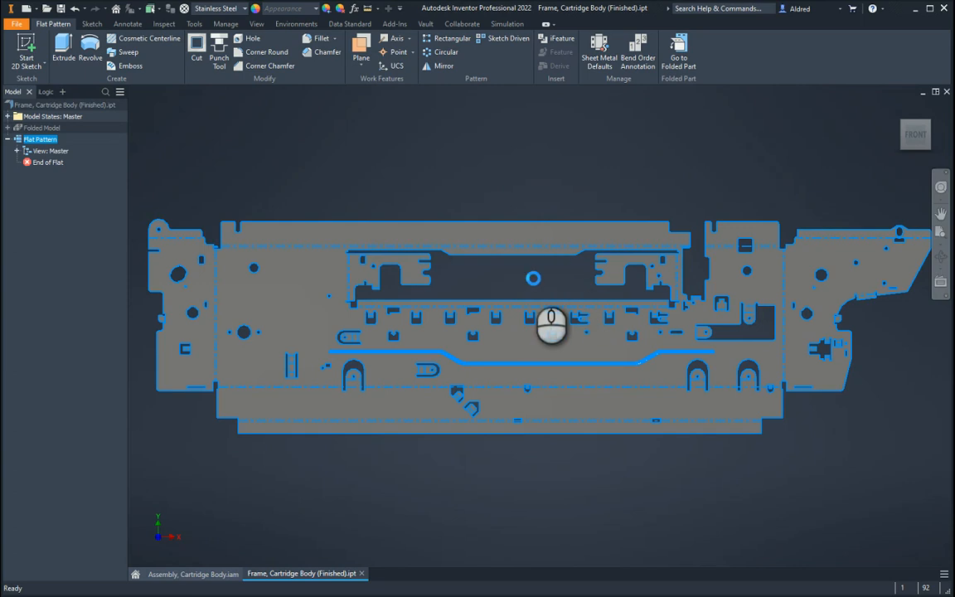
mouse_move(534, 282)
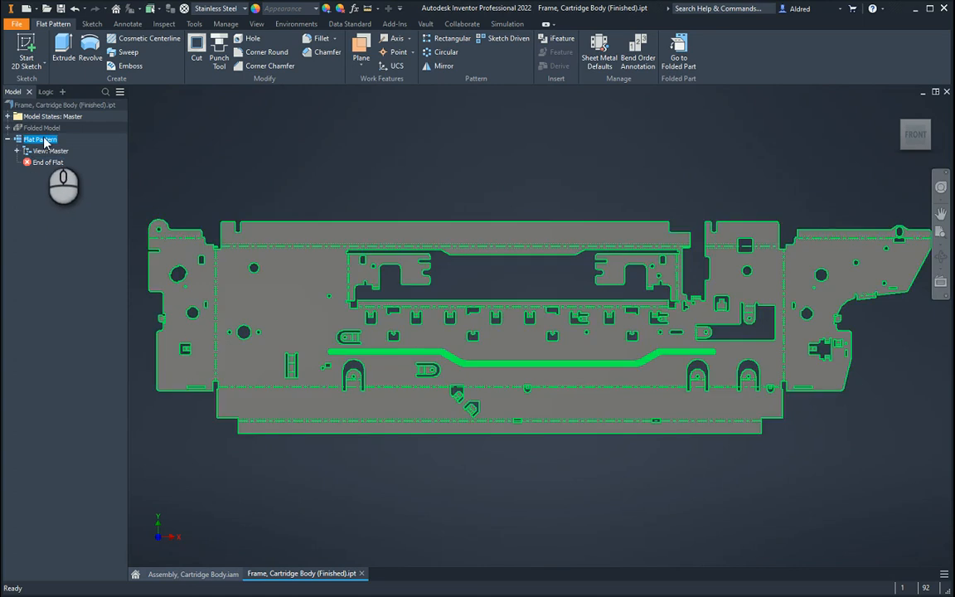
right_click(40, 139)
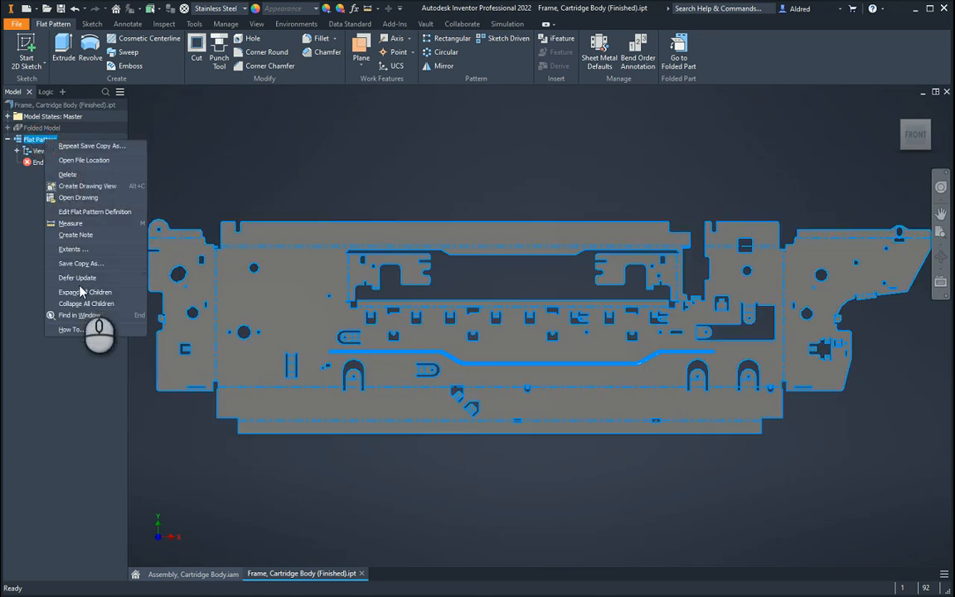
left_click(79, 262)
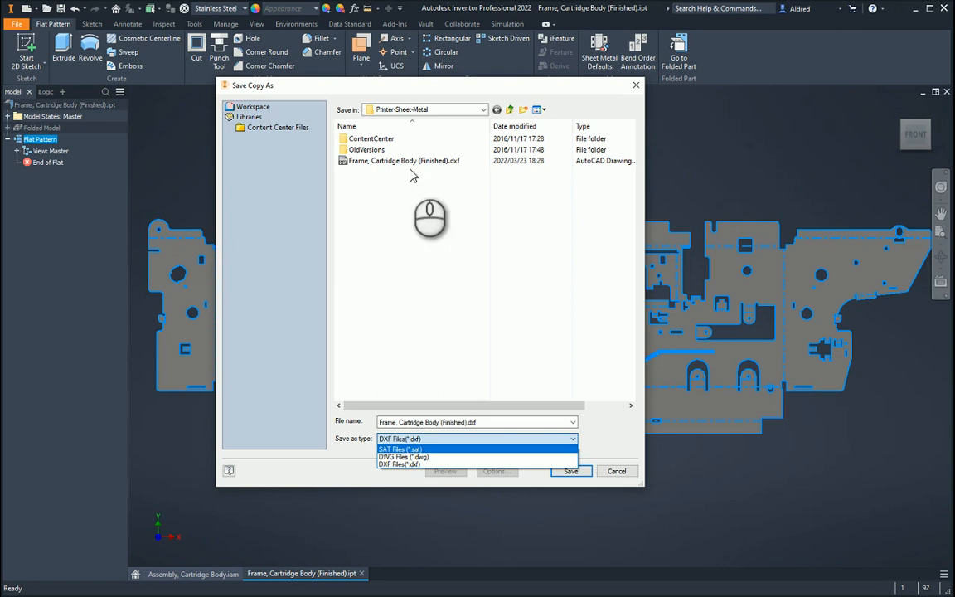
mouse_move(418, 338)
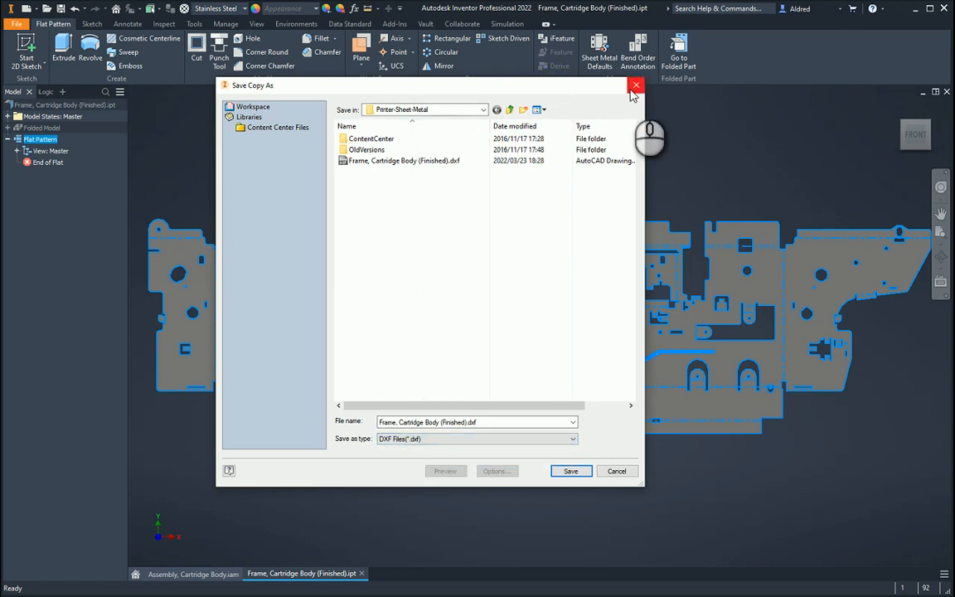
left_click(637, 87)
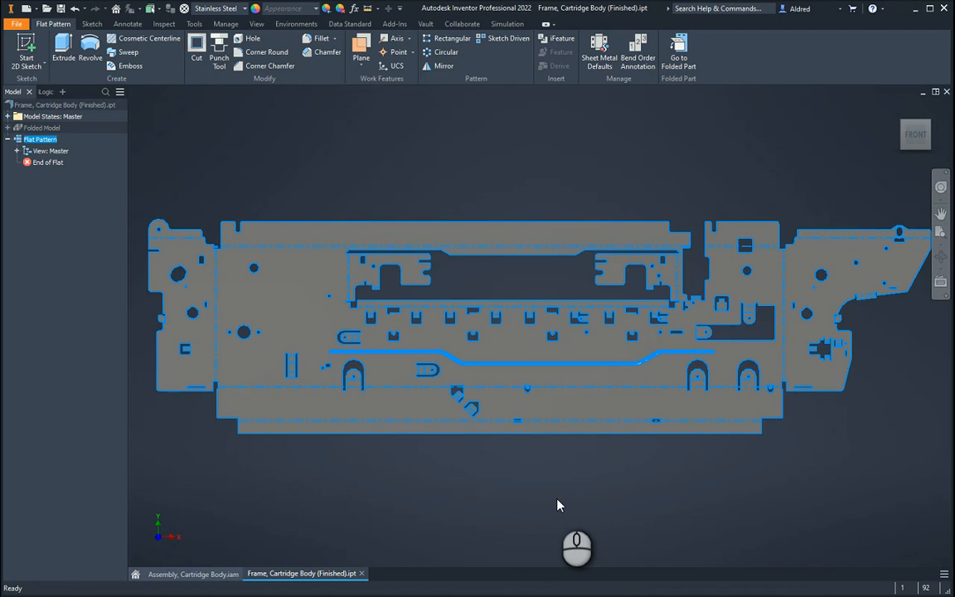
mouse_move(406, 174)
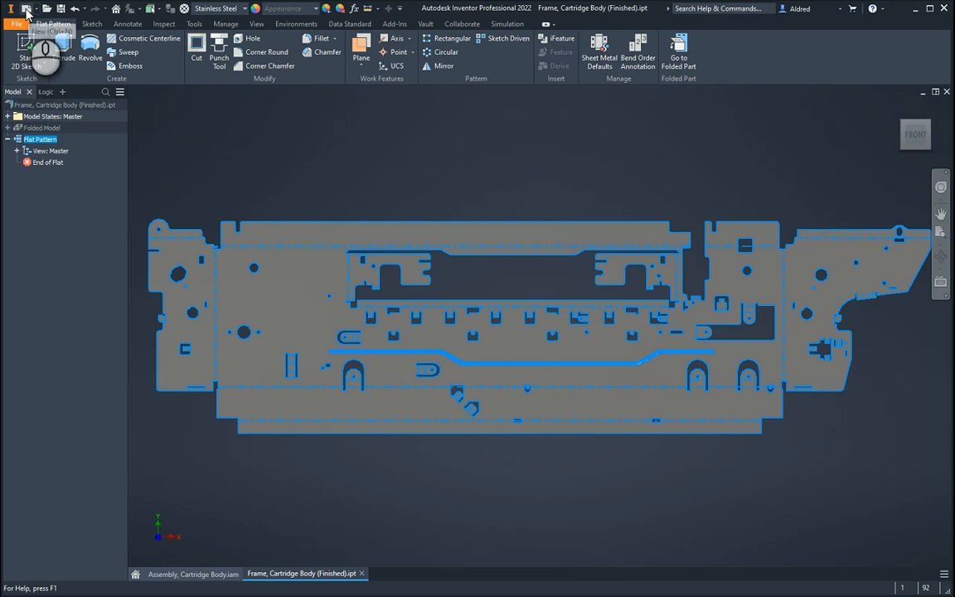
Place a base view of the Frame, Cartridge Body part shown as its flat pattern on the sheet.
left_click(27, 9)
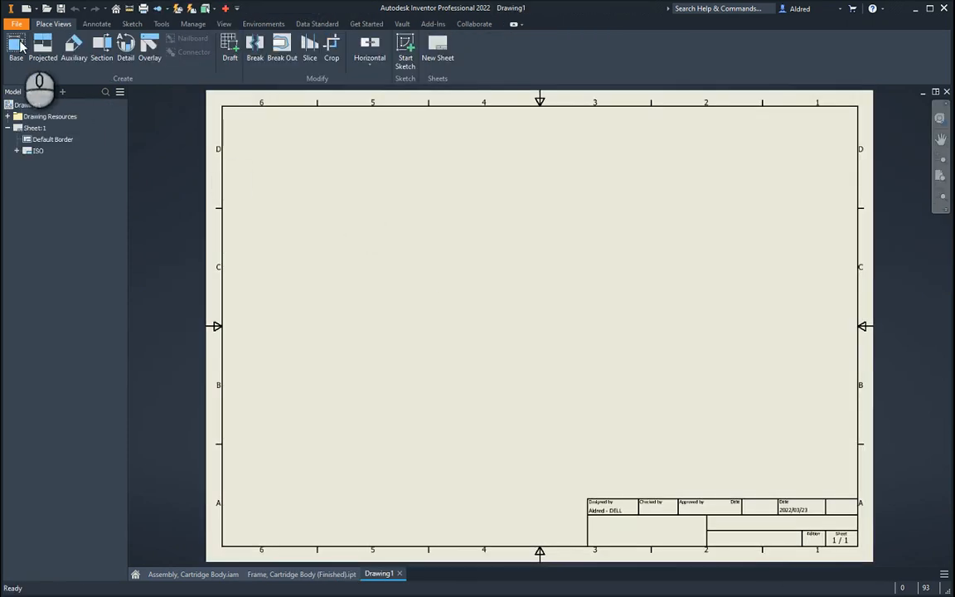
left_click(16, 47)
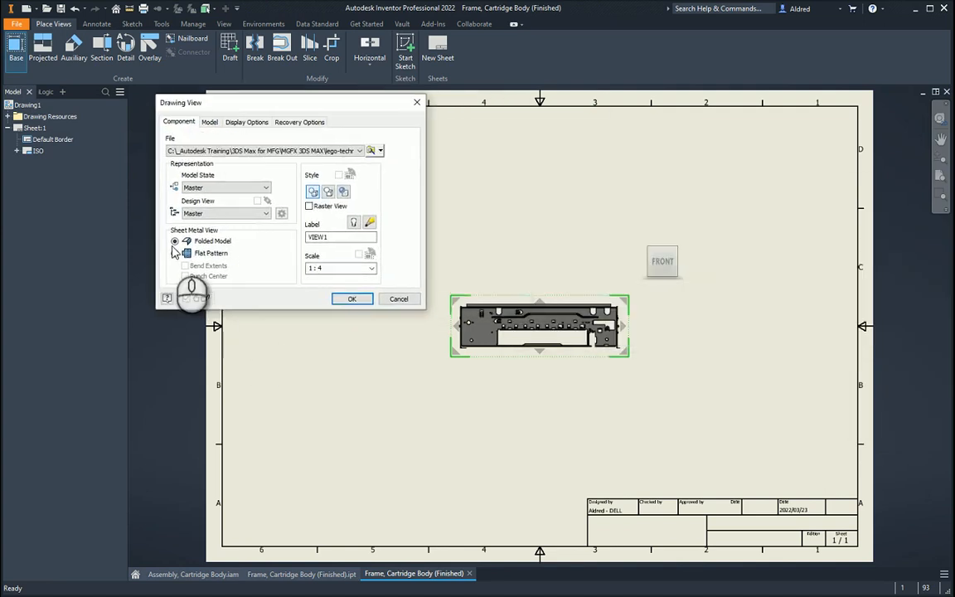
left_click(176, 252)
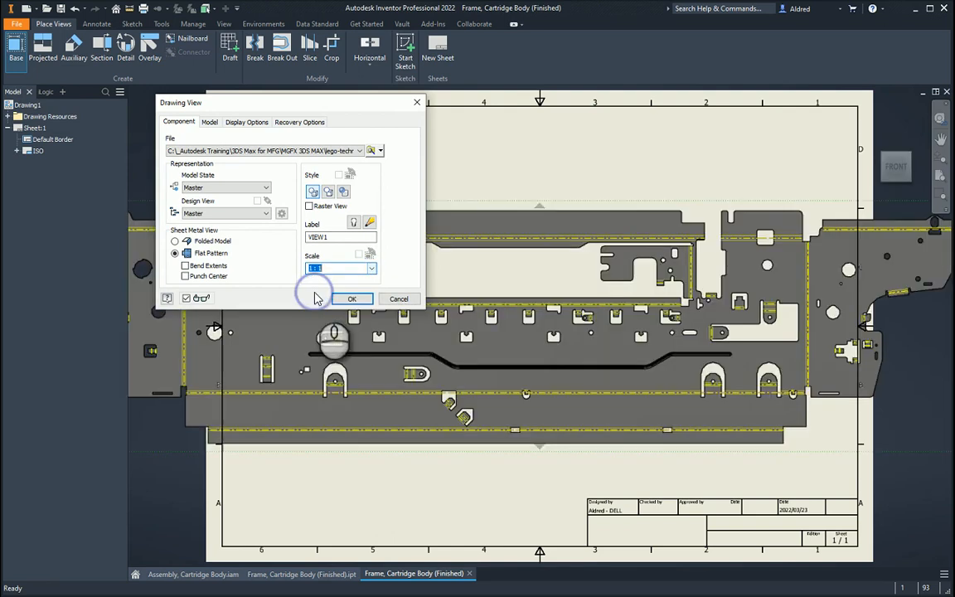
left_click(351, 298)
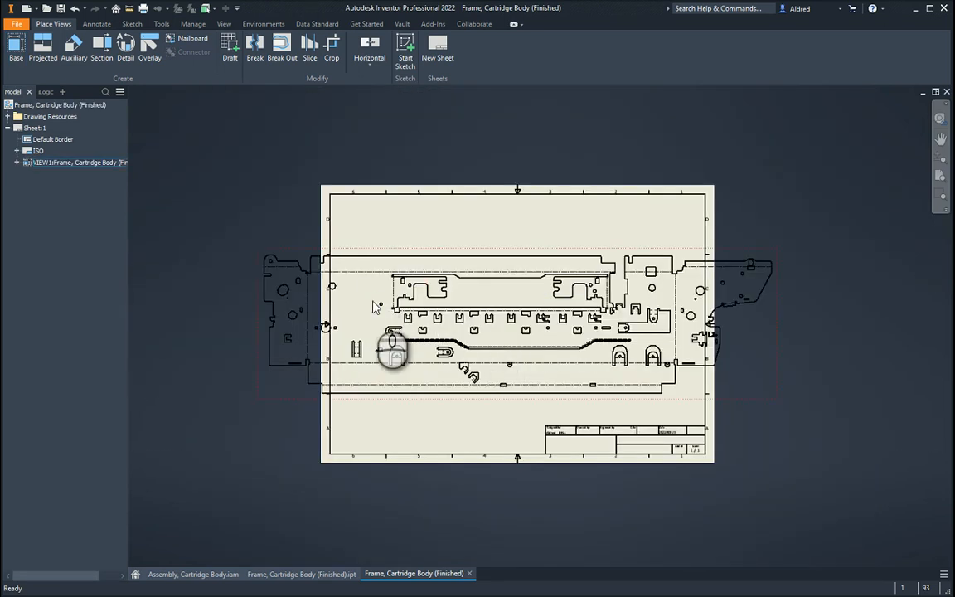
right_click(395, 348)
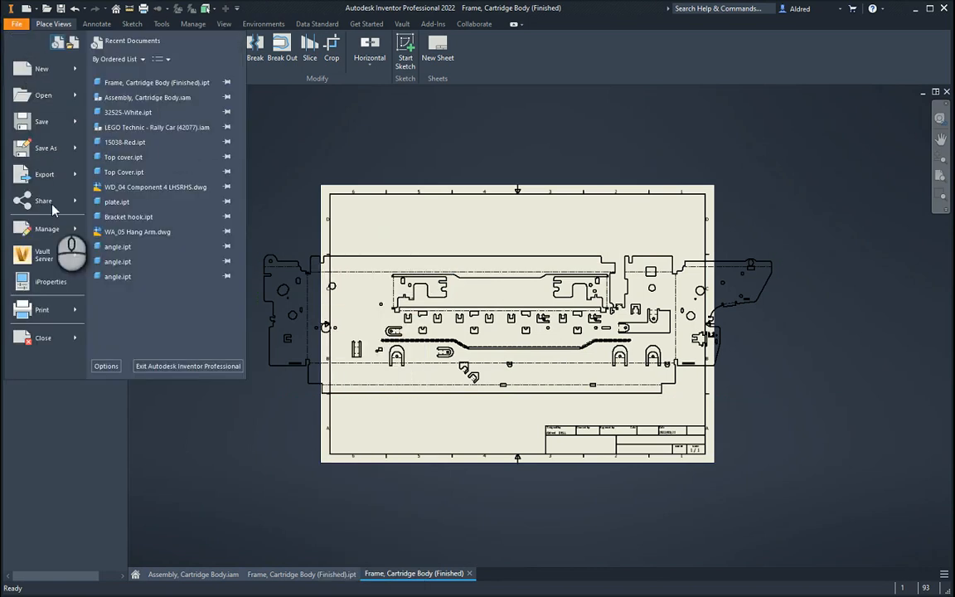
Start a PDF export of the drawing with Display Published File in Viewer enabled.
left_click(45, 174)
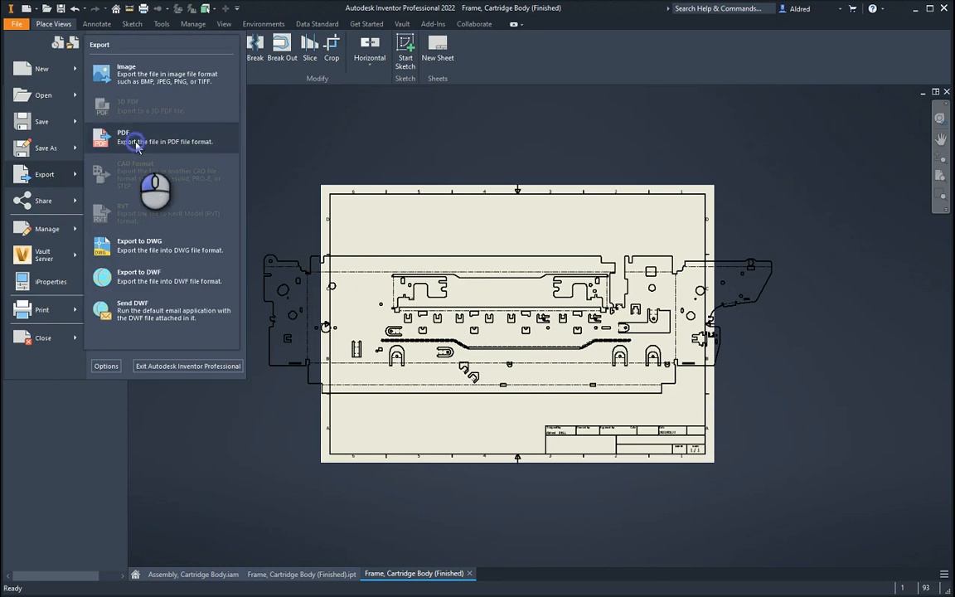
left_click(122, 136)
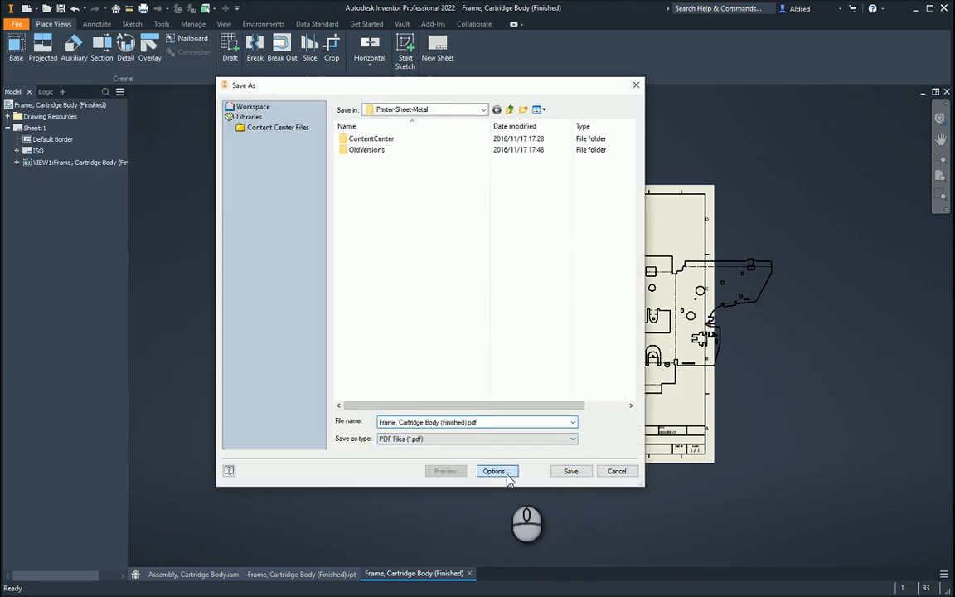
left_click(497, 470)
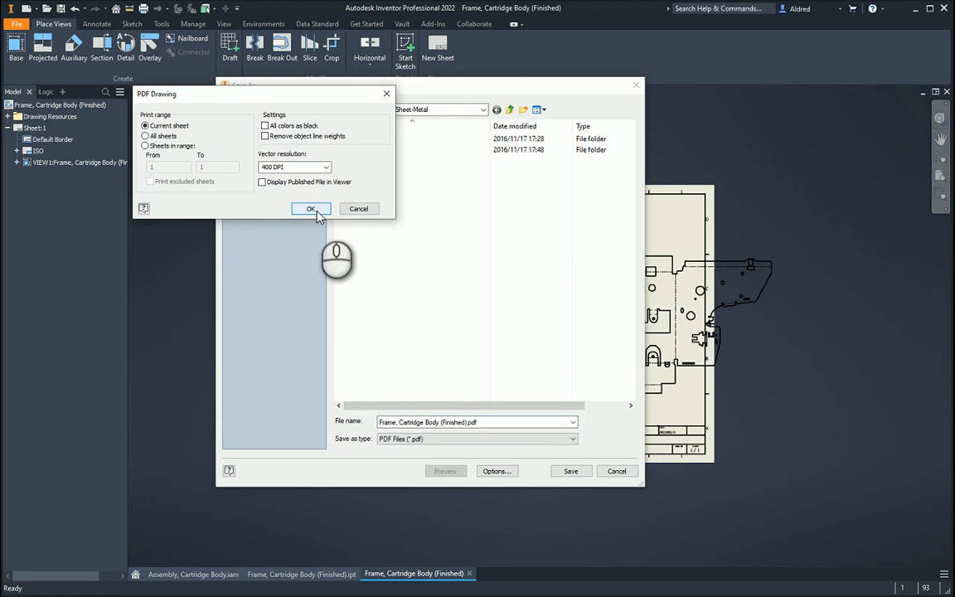
left_click(262, 181)
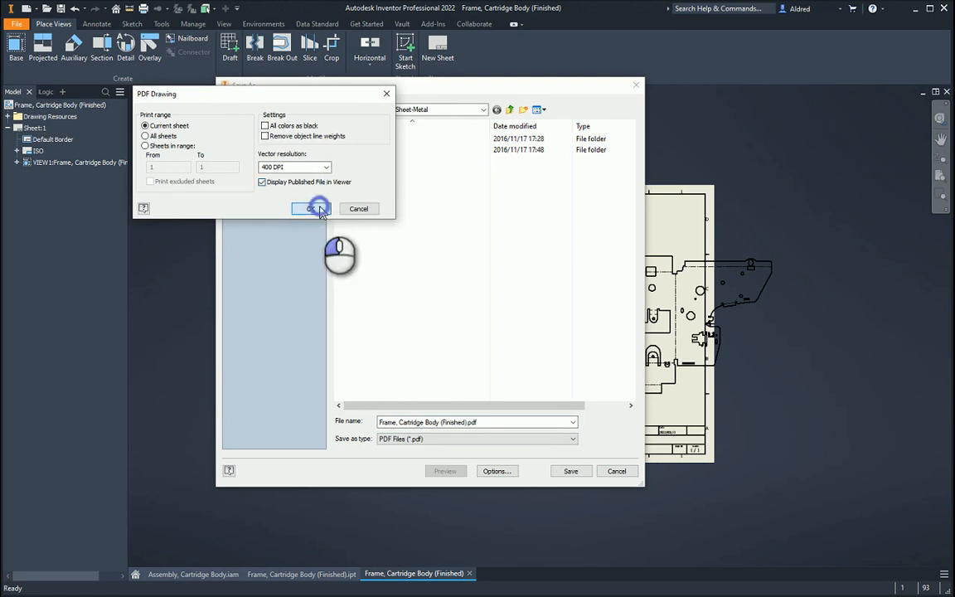
left_click(311, 208)
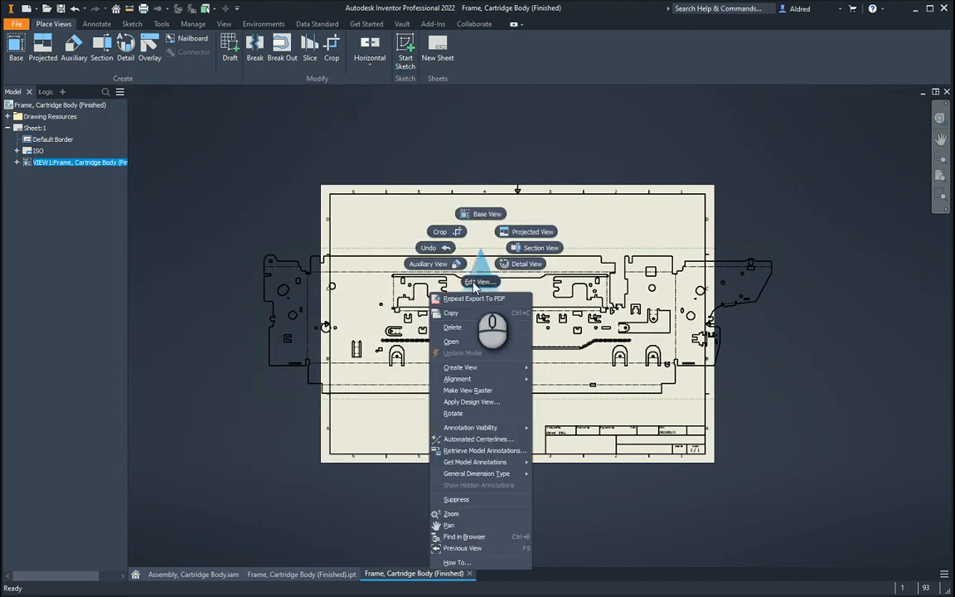
Give the flat-pattern base view a smaller scale so it fits the sheet border.
left_click(479, 281)
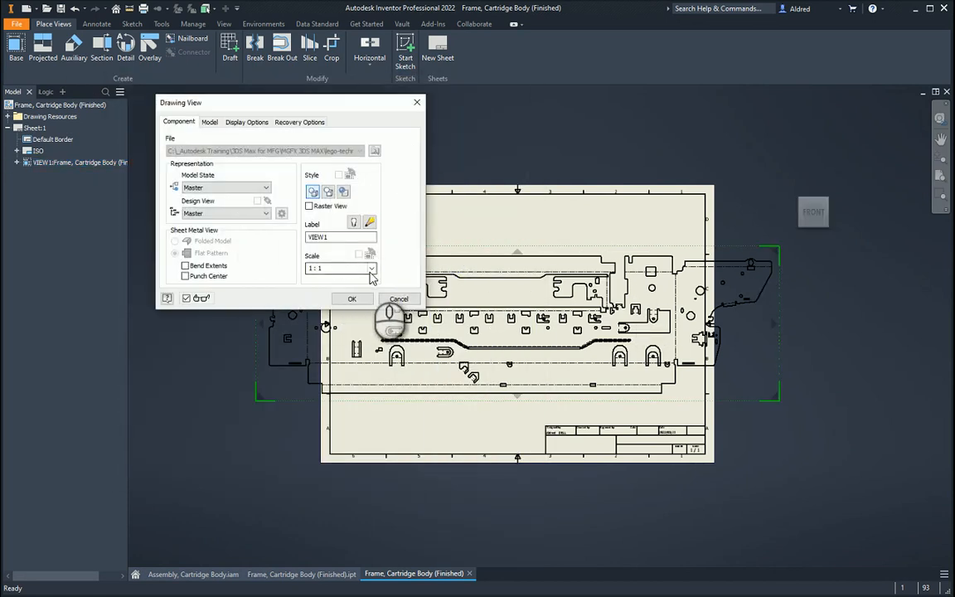
left_click(338, 266)
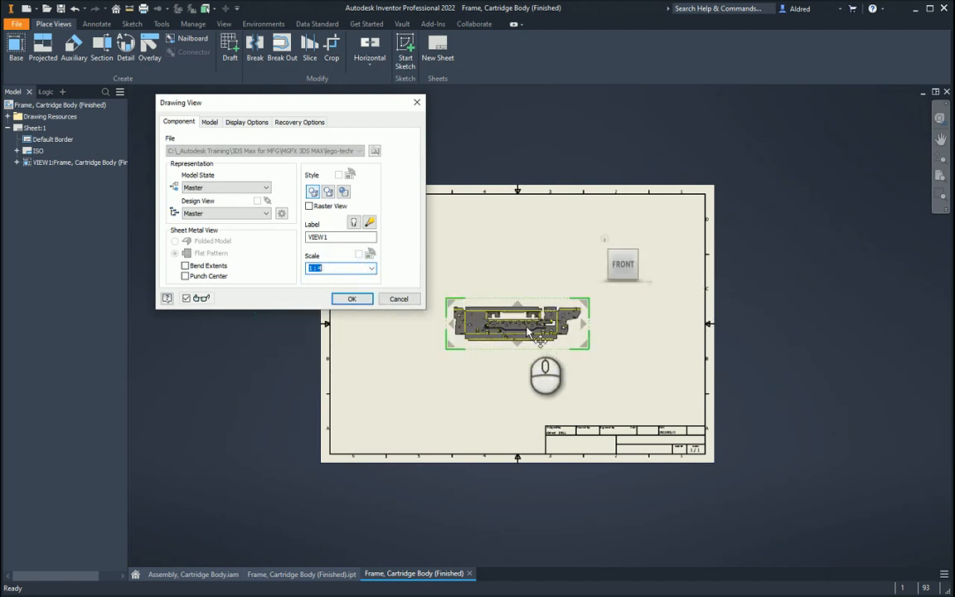
left_click(371, 268)
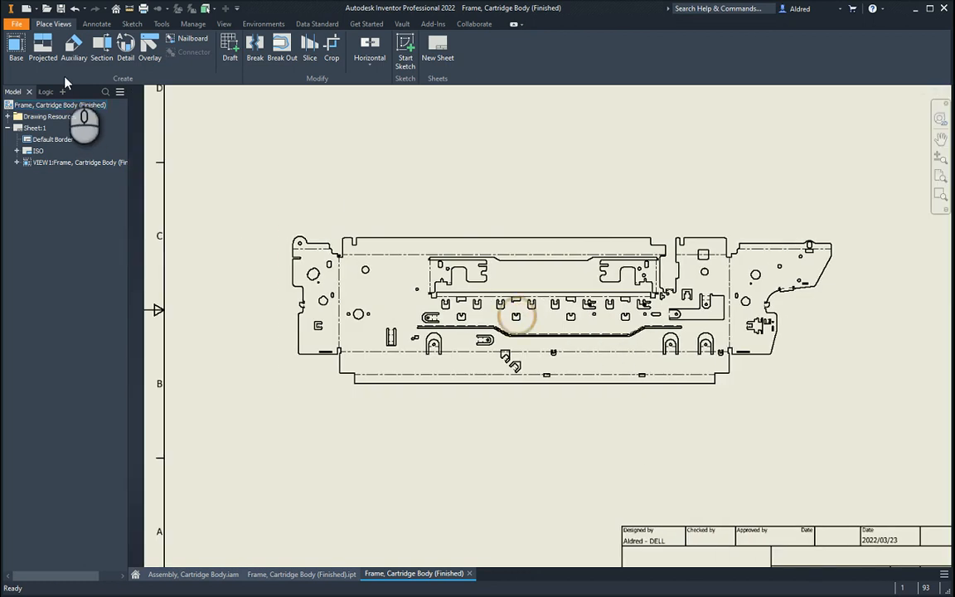
left_click(17, 24)
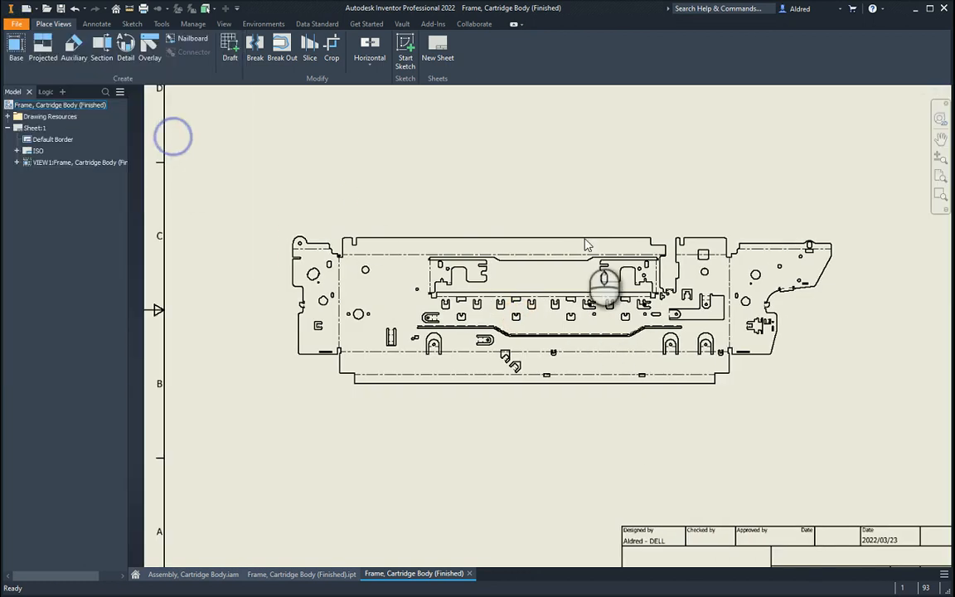
mouse_move(567, 318)
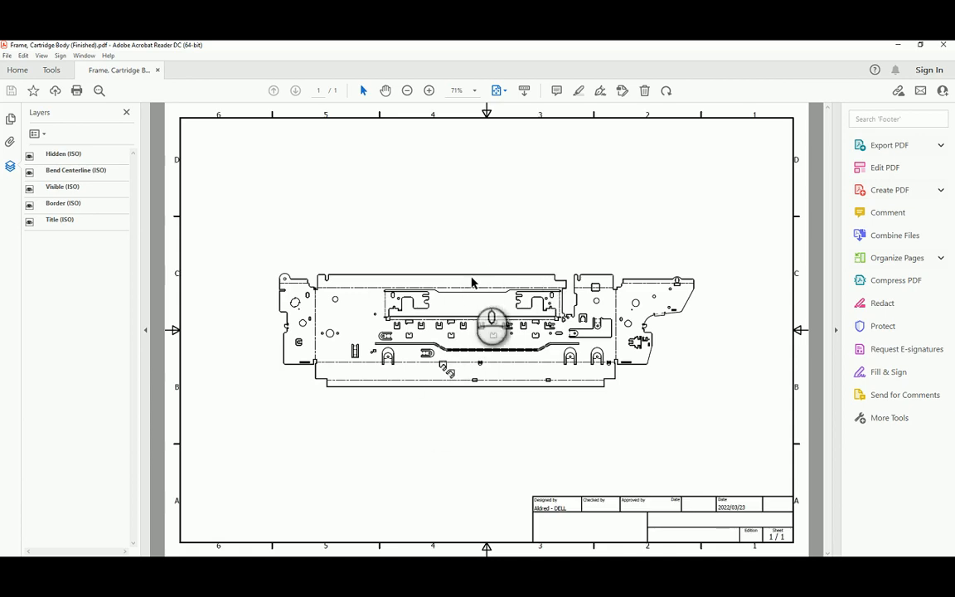
mouse_move(444, 454)
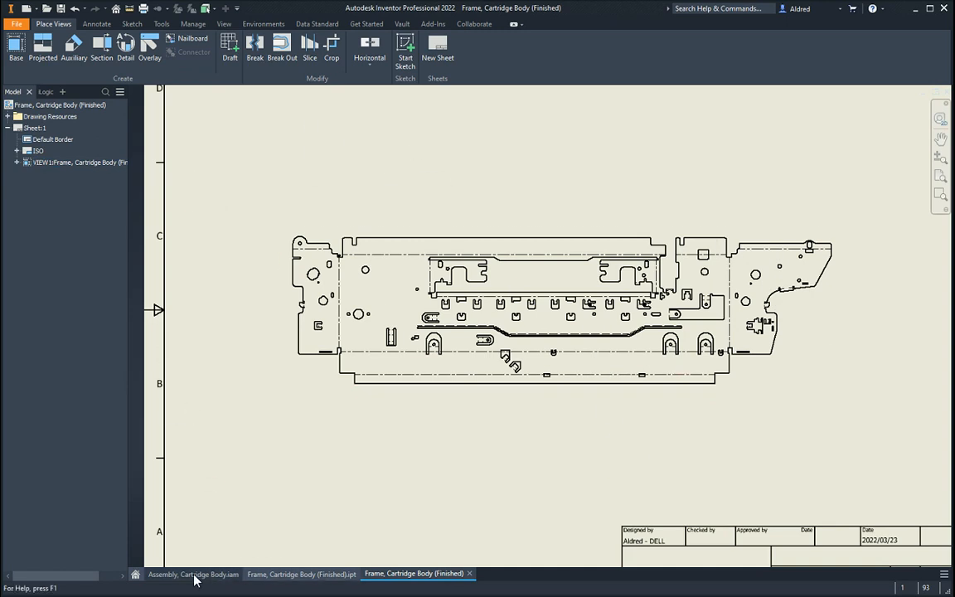
Switch to the Assembly, Cartridge Body.iam document.
left_click(192, 574)
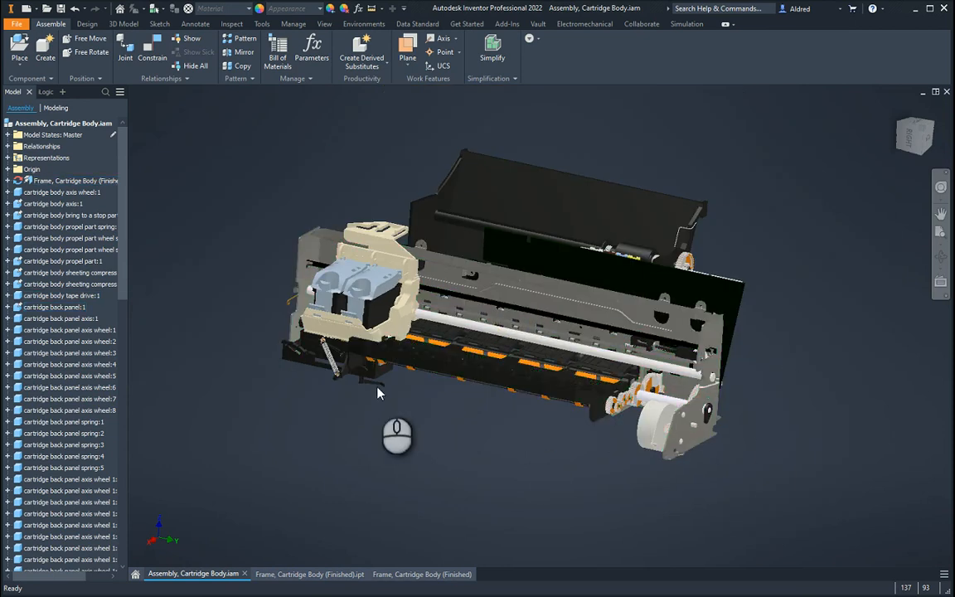
mouse_move(389, 403)
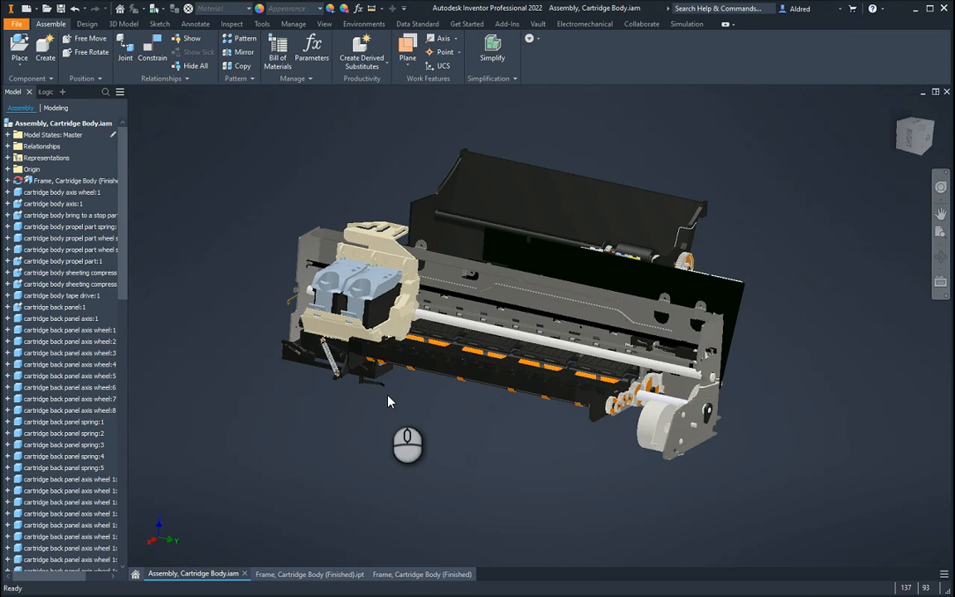
mouse_move(520, 414)
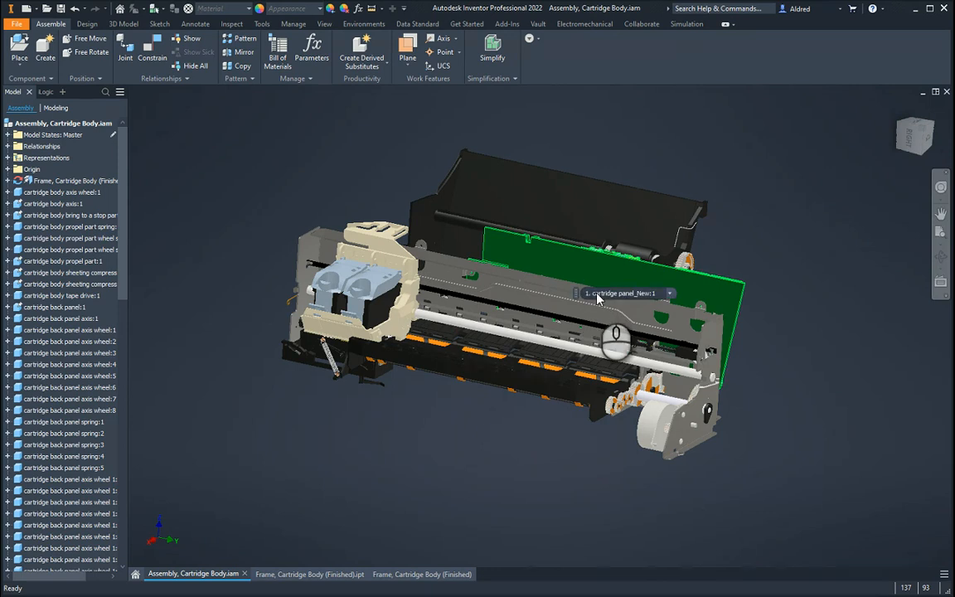
mouse_move(621, 293)
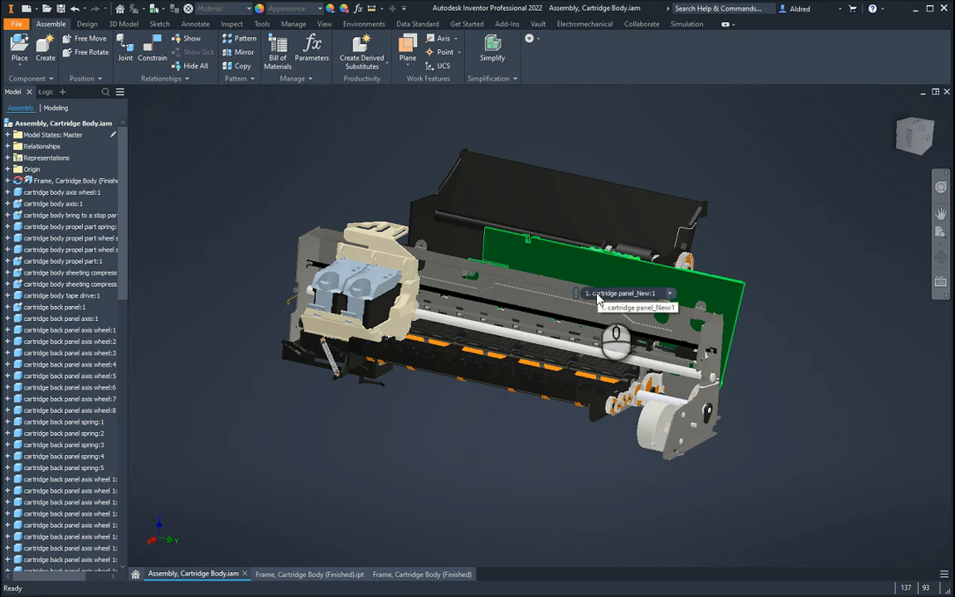